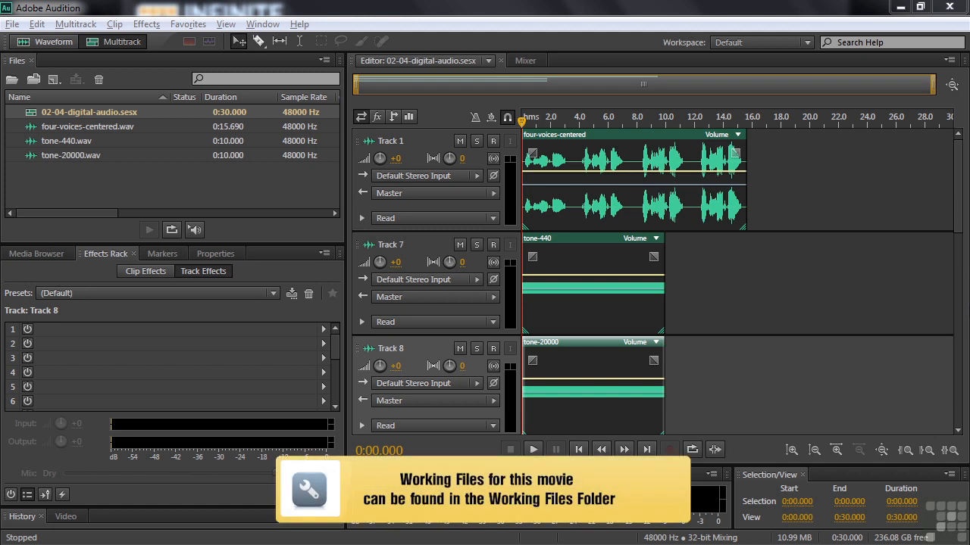
pyautogui.moveTo(84, 121)
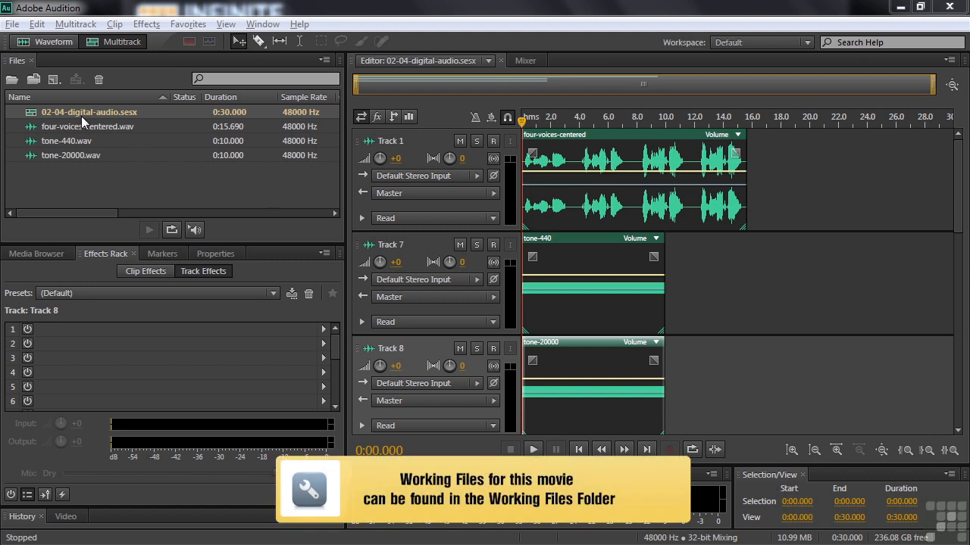
# - Open the File menu, then dismiss it without choosing a command
pyautogui.click(12, 24)
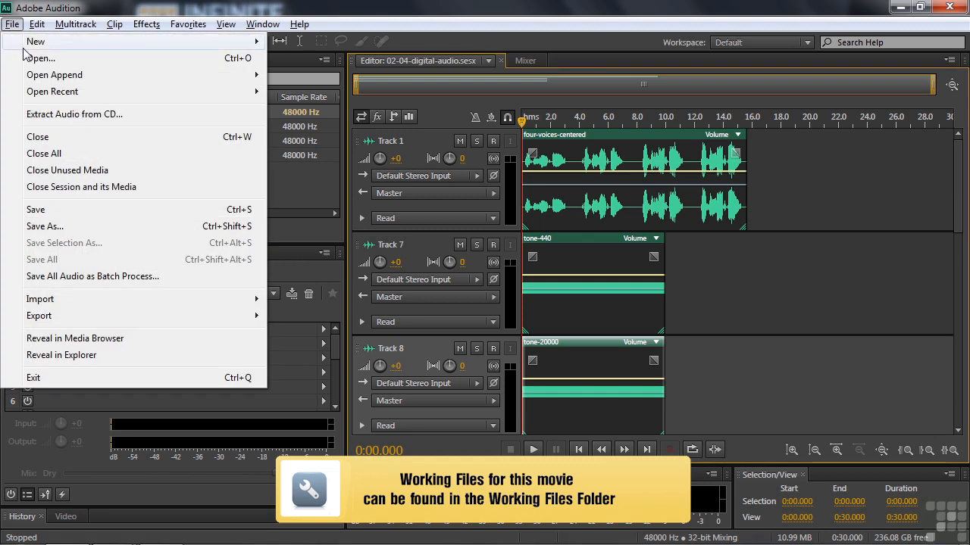
pyautogui.click(39, 57)
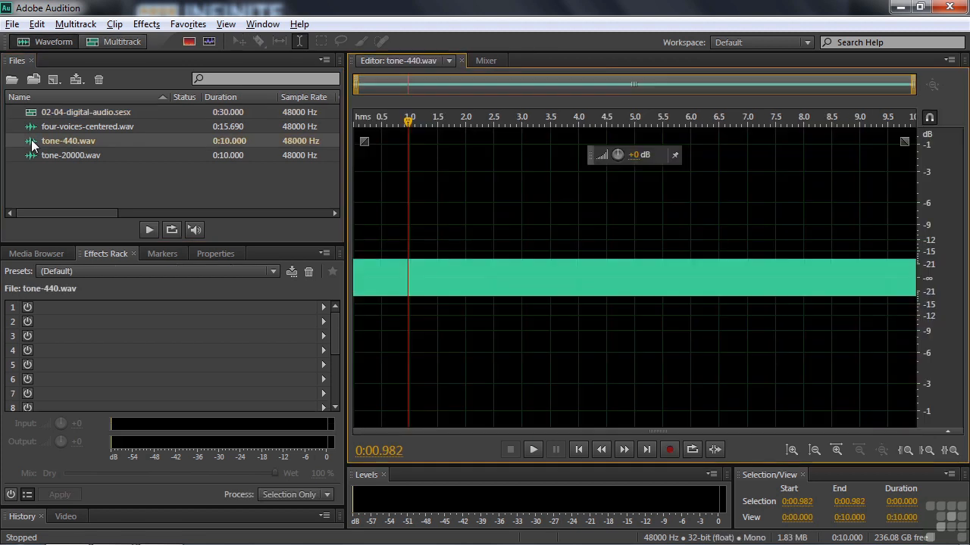
pyautogui.moveTo(386, 131)
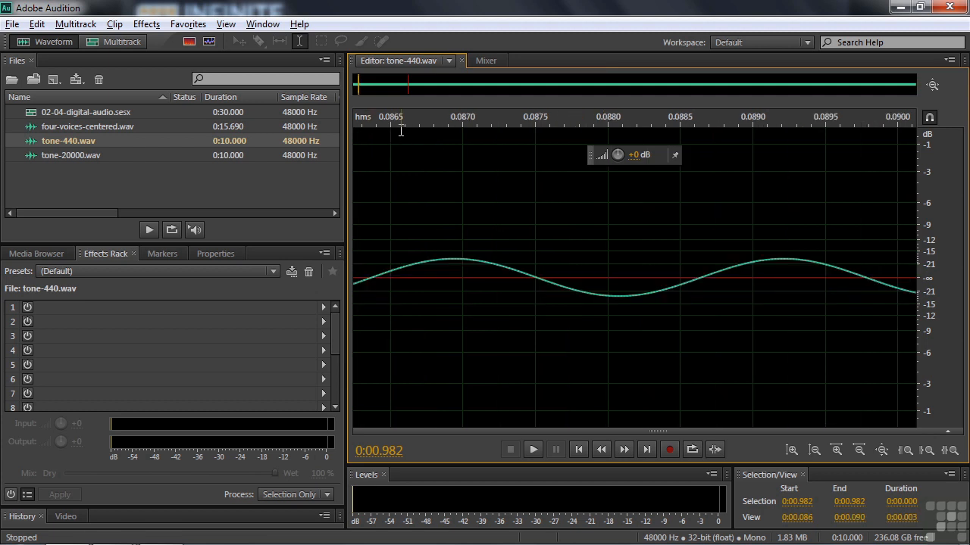
# - Zoom the 440 Hz tone to sample level and put the playhead on a sample near 0.0868 s
pyautogui.click(813, 450)
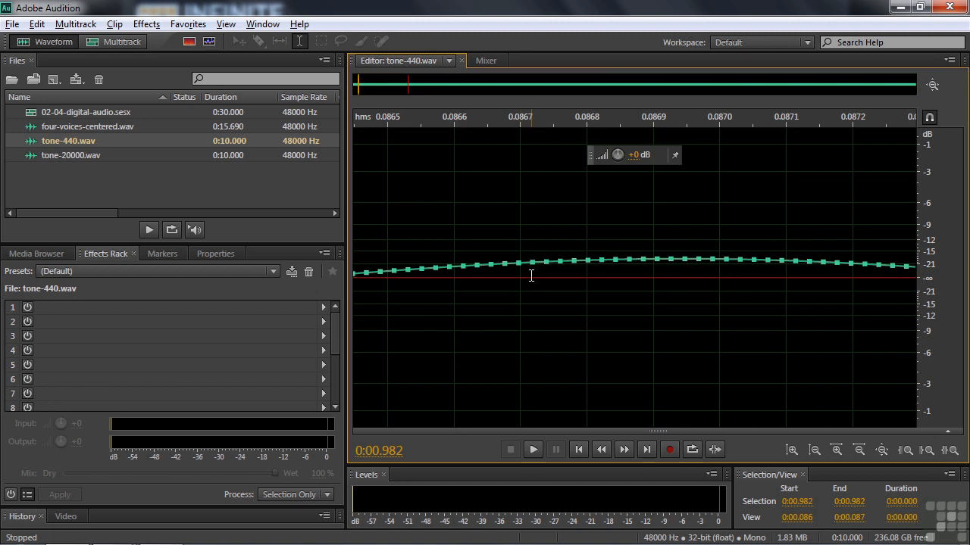
pyautogui.moveTo(491, 263)
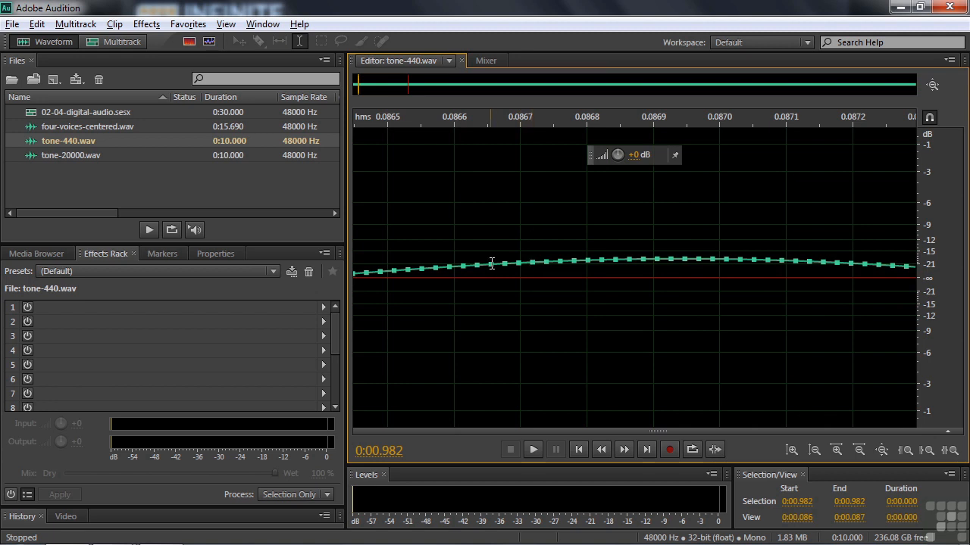
pyautogui.moveTo(574, 254)
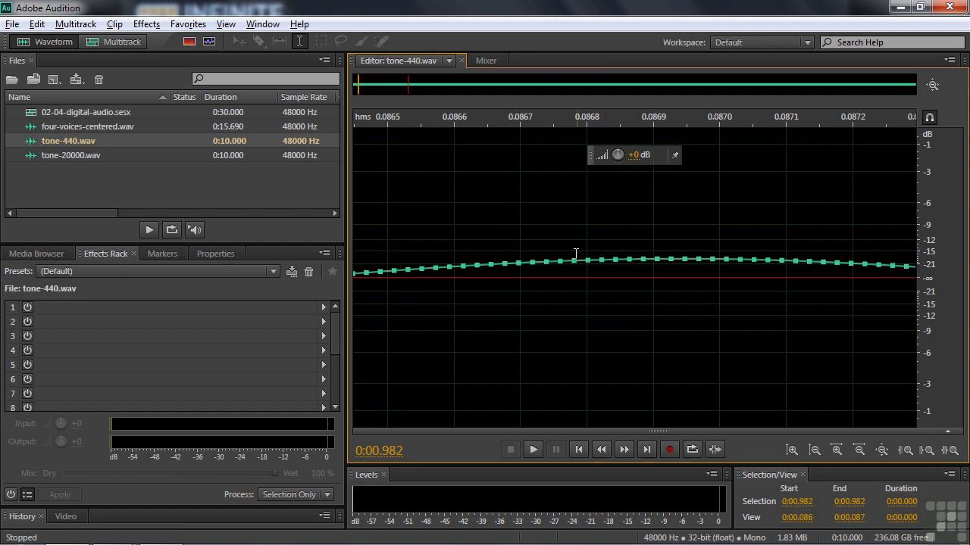
pyautogui.moveTo(592, 255)
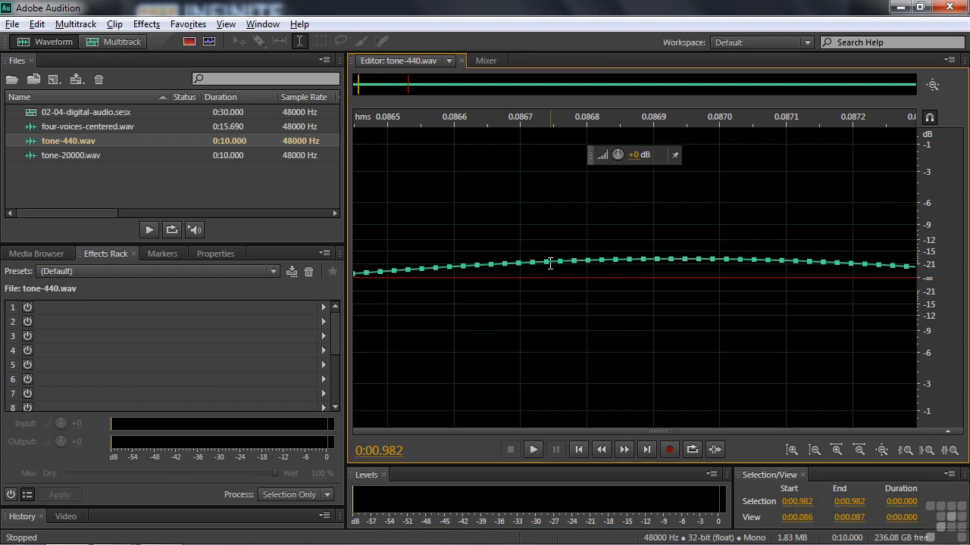
pyautogui.moveTo(579, 264)
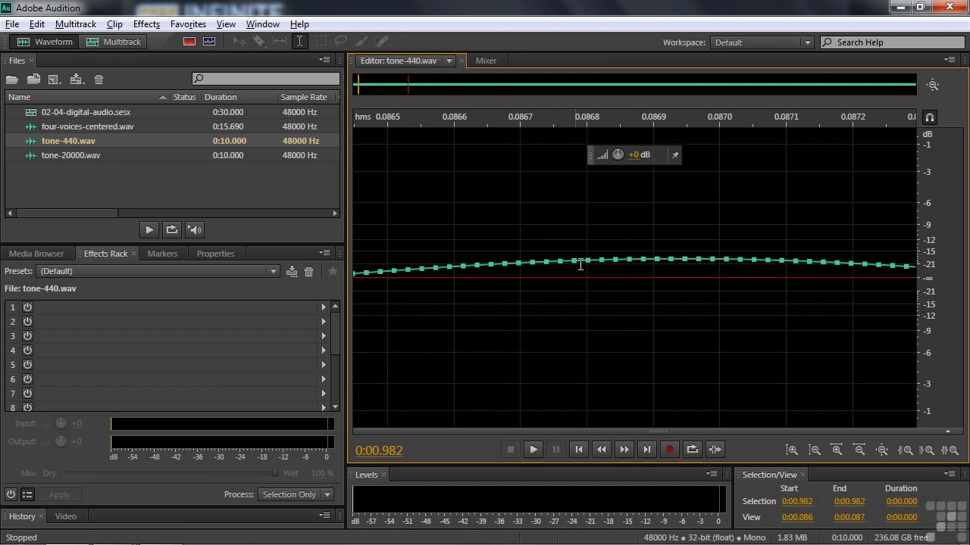
pyautogui.moveTo(661, 274)
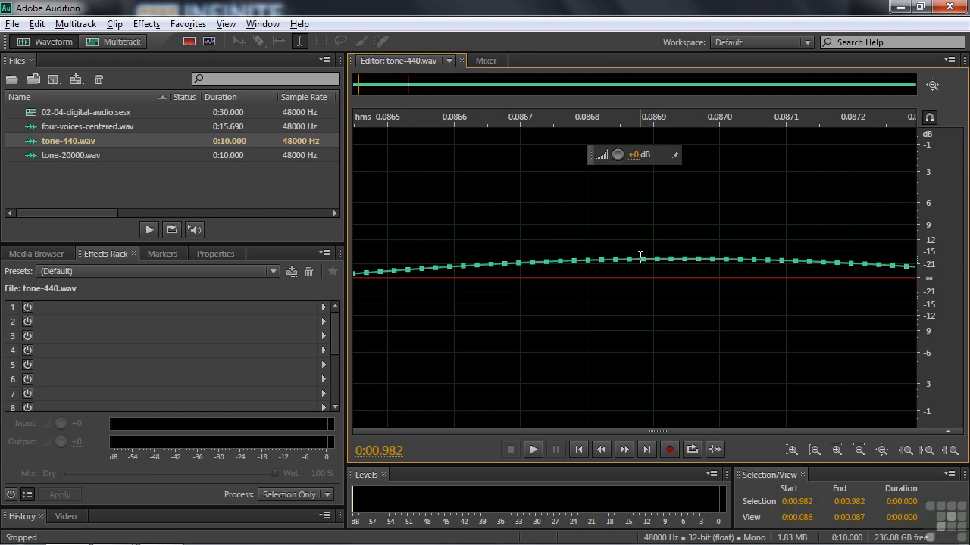
pyautogui.moveTo(606, 294)
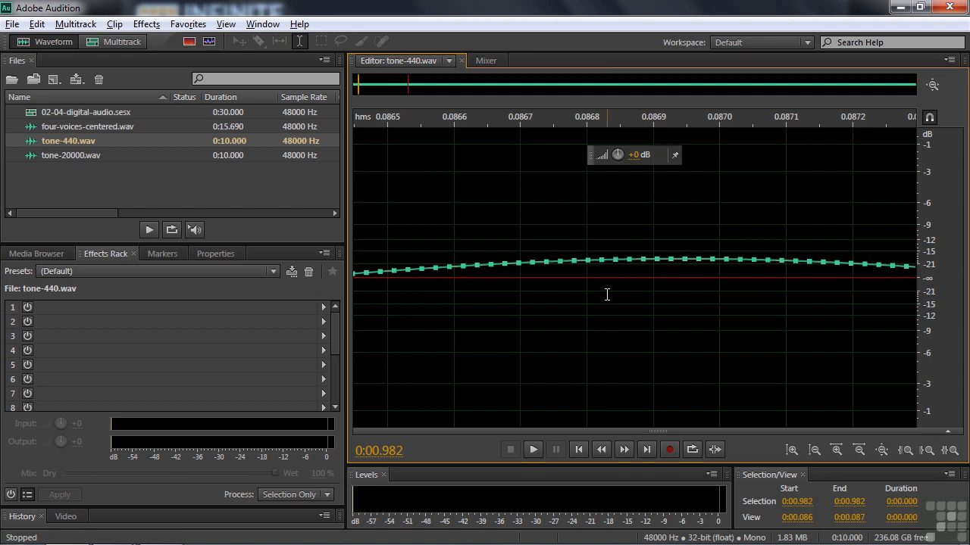
pyautogui.click(610, 260)
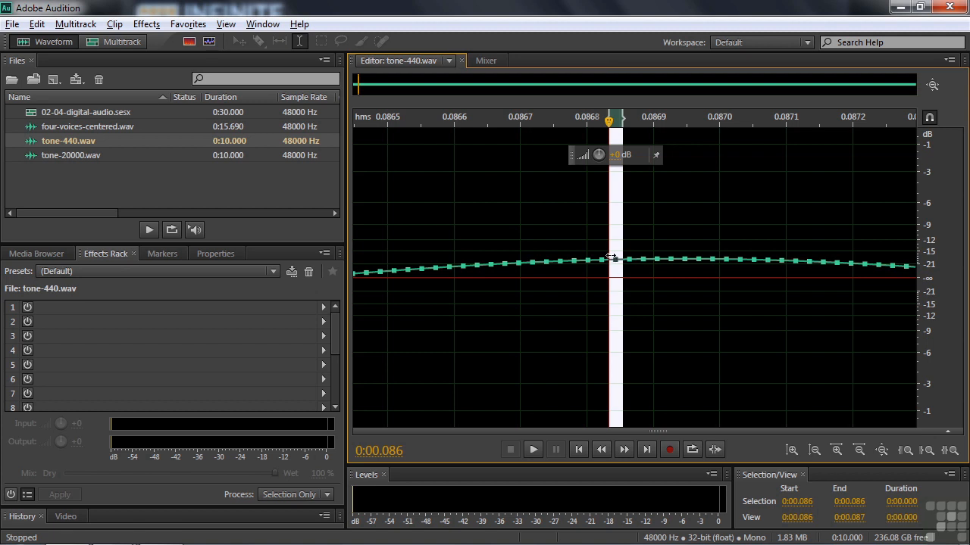
pyautogui.click(87, 127)
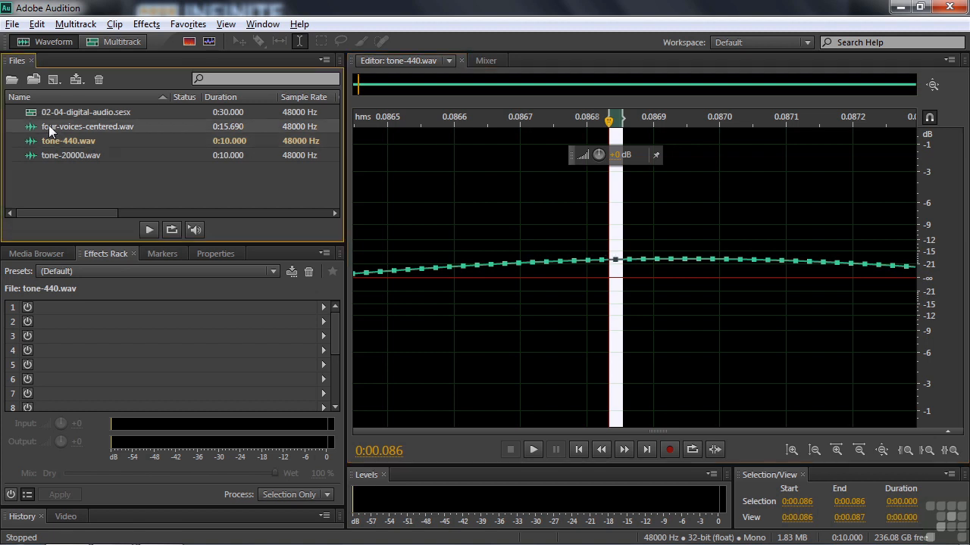
# - Open four-voices-centered.wav, then play it briefly and stop
pyautogui.doubleClick(87, 127)
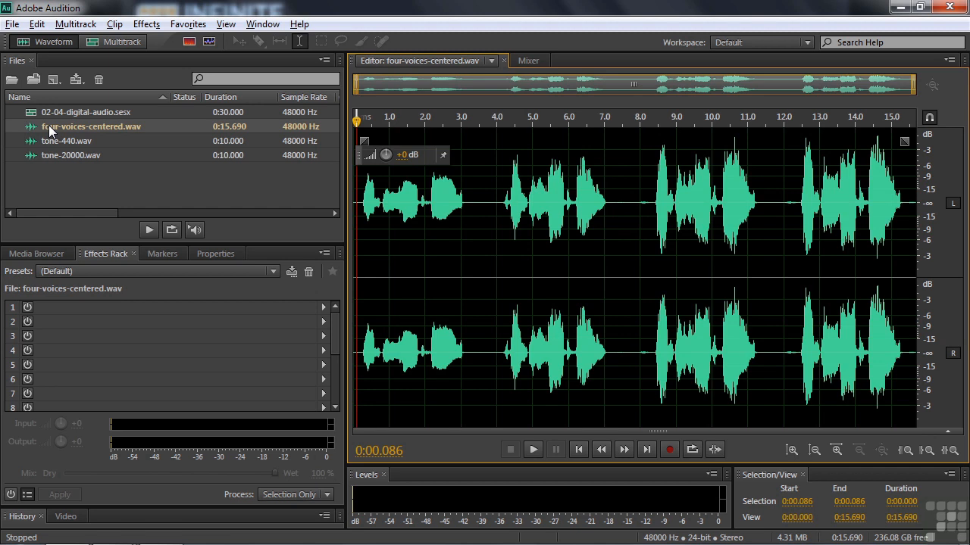
pyautogui.click(533, 449)
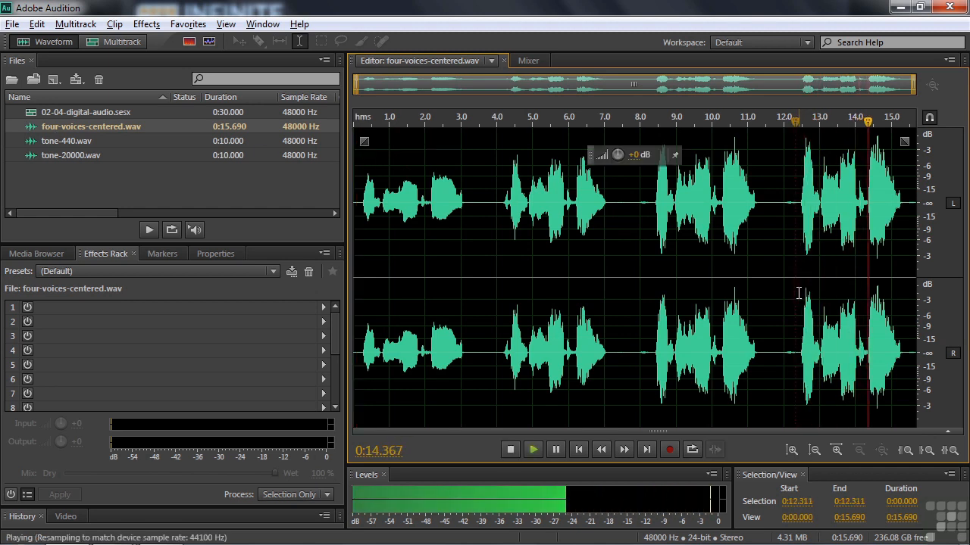
pyautogui.click(509, 449)
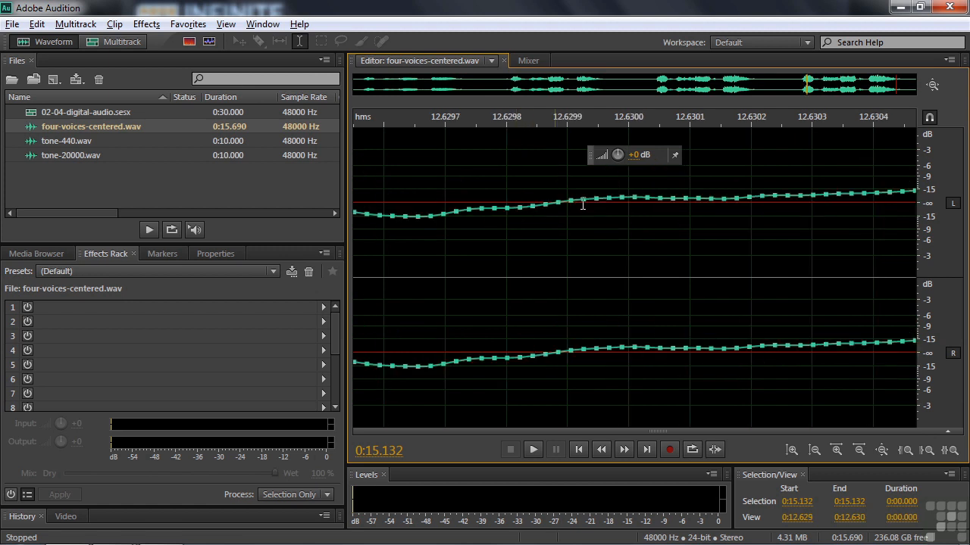
pyautogui.moveTo(828, 188)
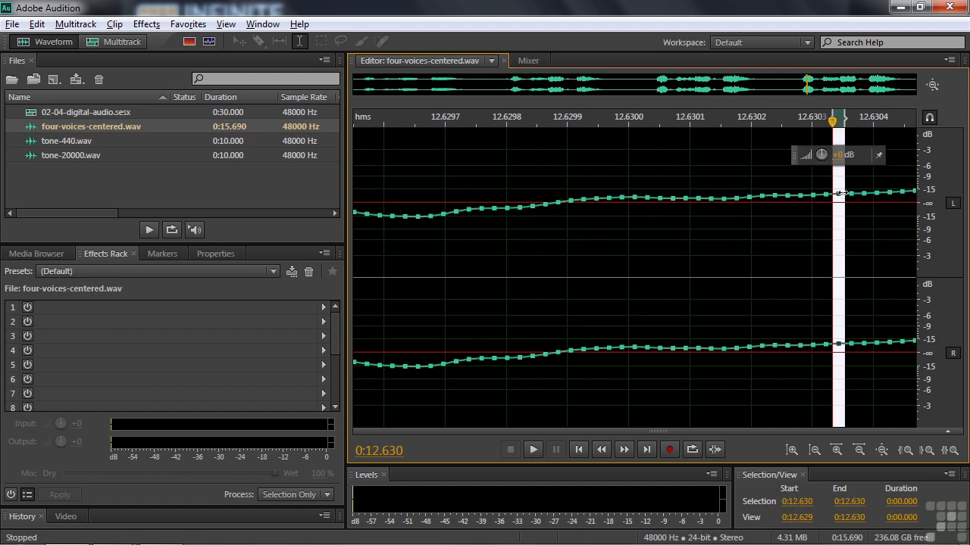
pyautogui.moveTo(839, 201)
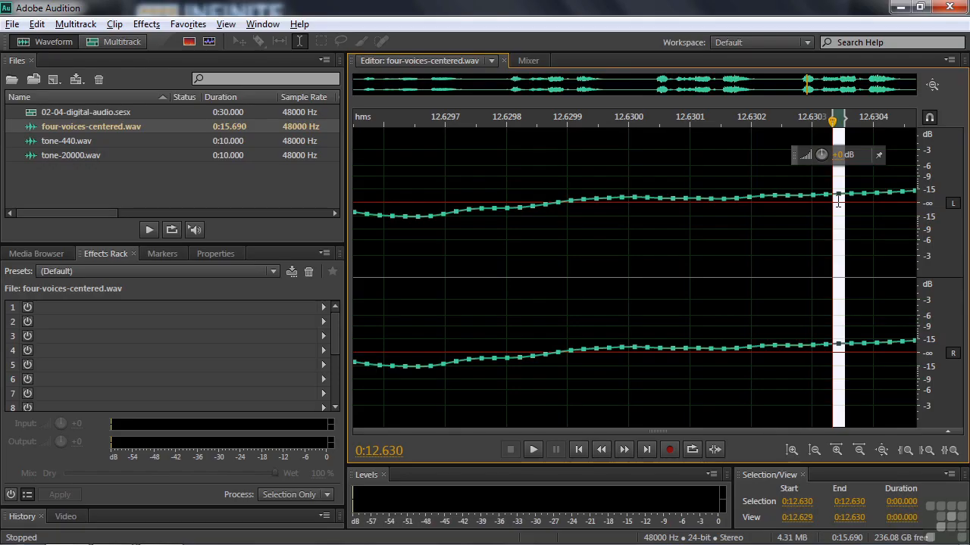
pyautogui.moveTo(827, 203)
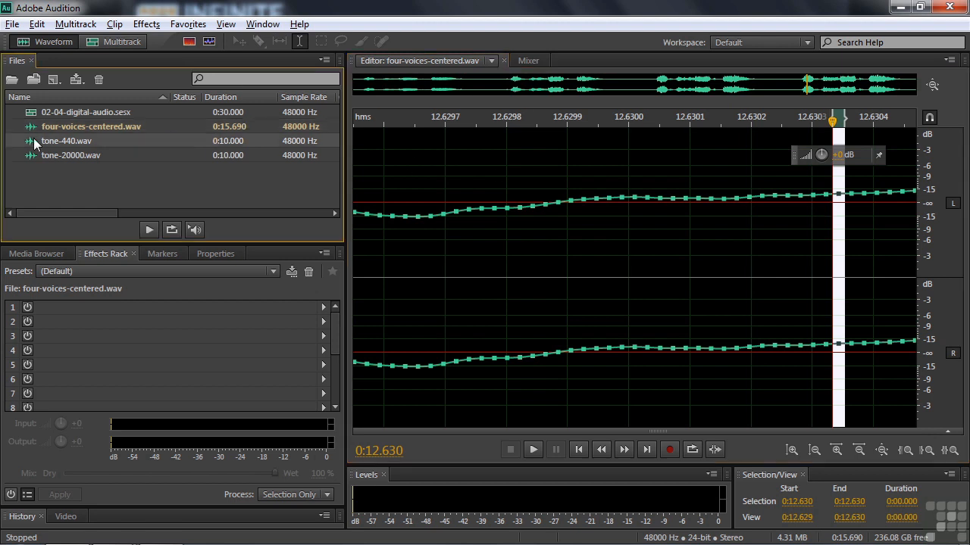
# - Reopen tone-440.wav in the Waveform editor, still zoomed near 0.0868 s
pyautogui.doubleClick(66, 141)
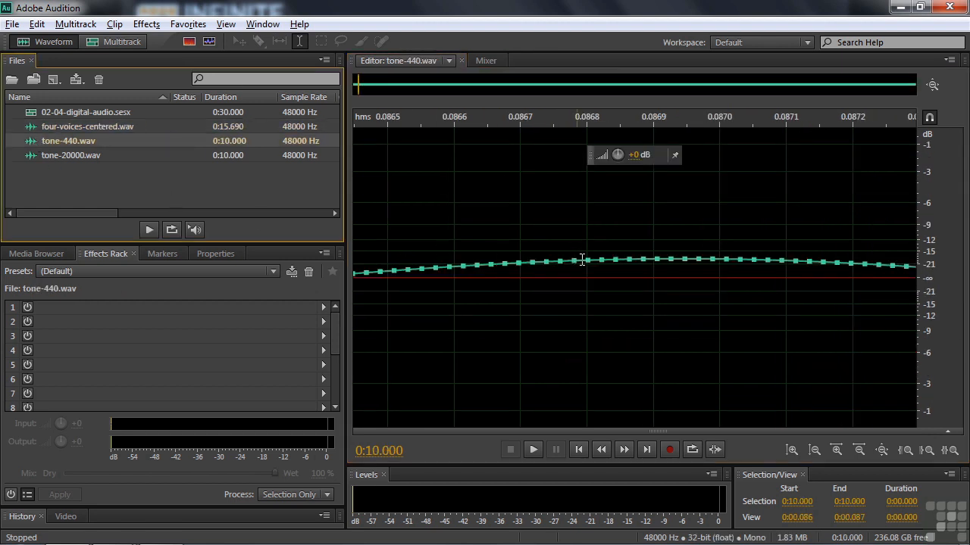
pyautogui.moveTo(591, 237)
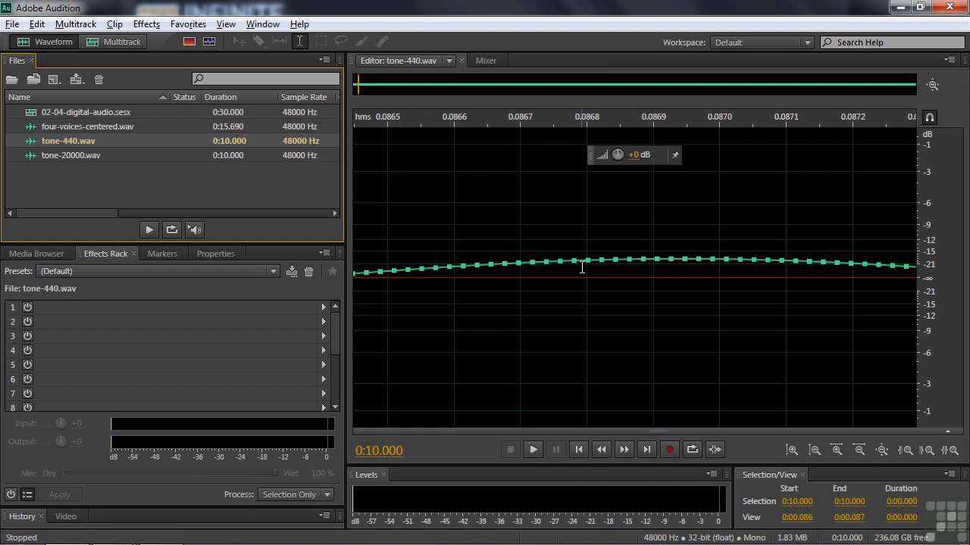
pyautogui.moveTo(775, 268)
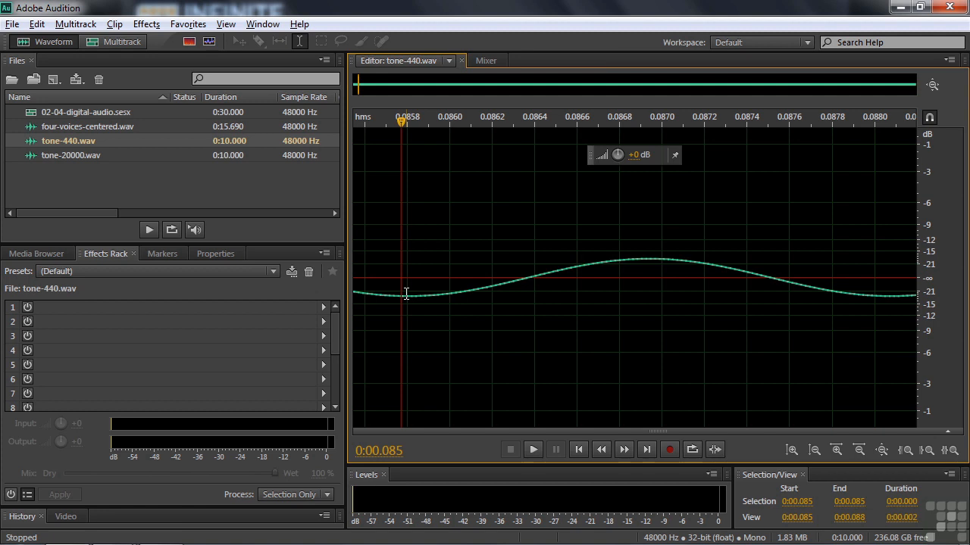
# - Select the 0.085–0.088 s stretch of tone-440.wav at sample level
pyautogui.moveTo(406, 294); pyautogui.dragTo(875, 284)
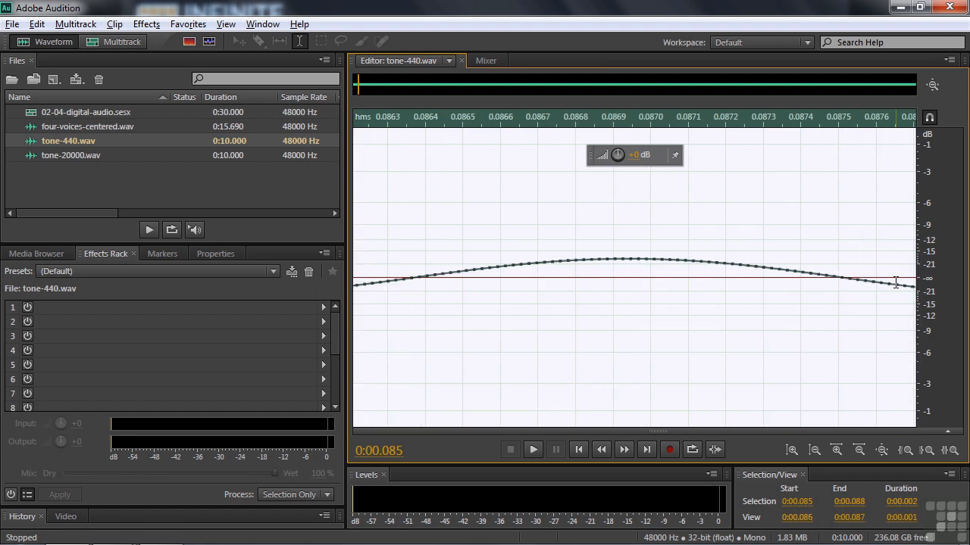
pyautogui.moveTo(923, 291)
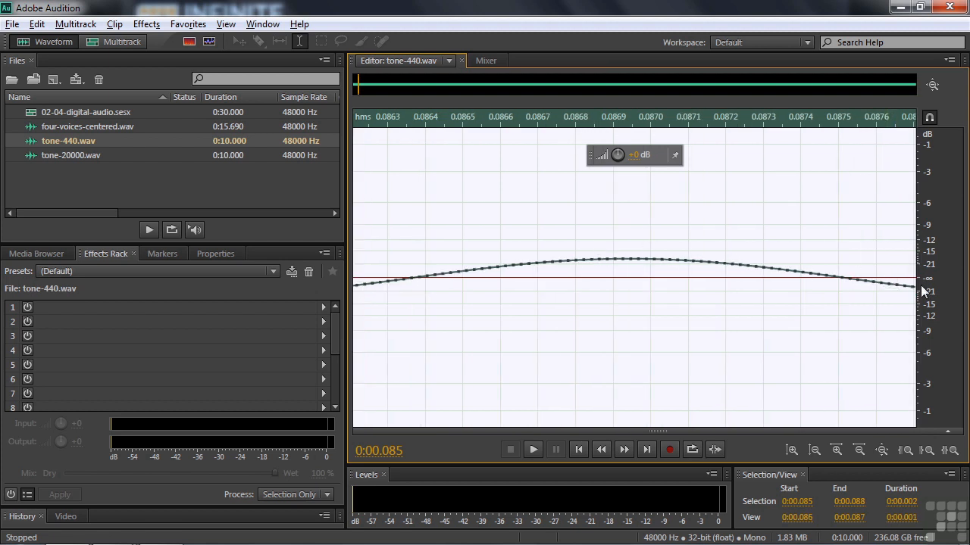
pyautogui.moveTo(381, 282)
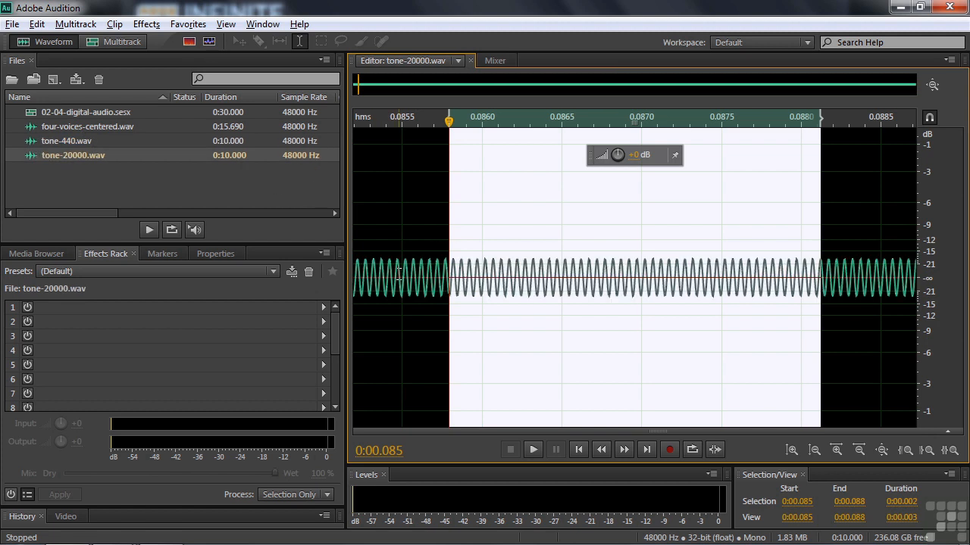
# - Play the 20,000 Hz tone briefly, then stop playback
pyautogui.click(532, 449)
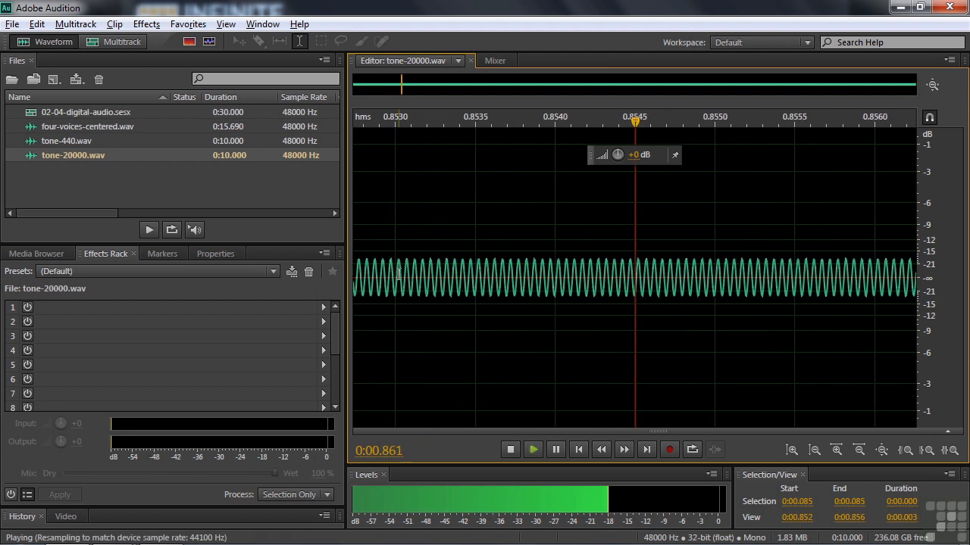
pyautogui.click(510, 449)
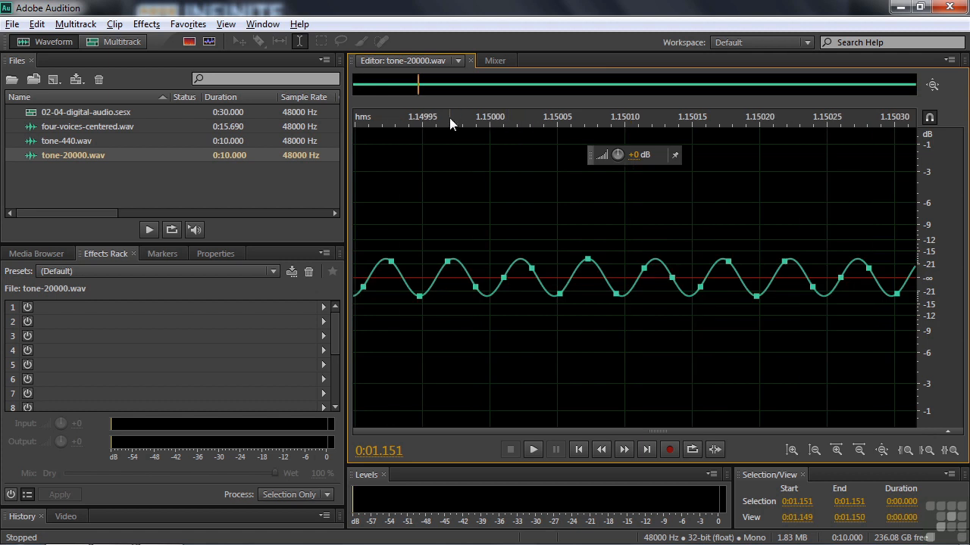
pyautogui.moveTo(428, 284)
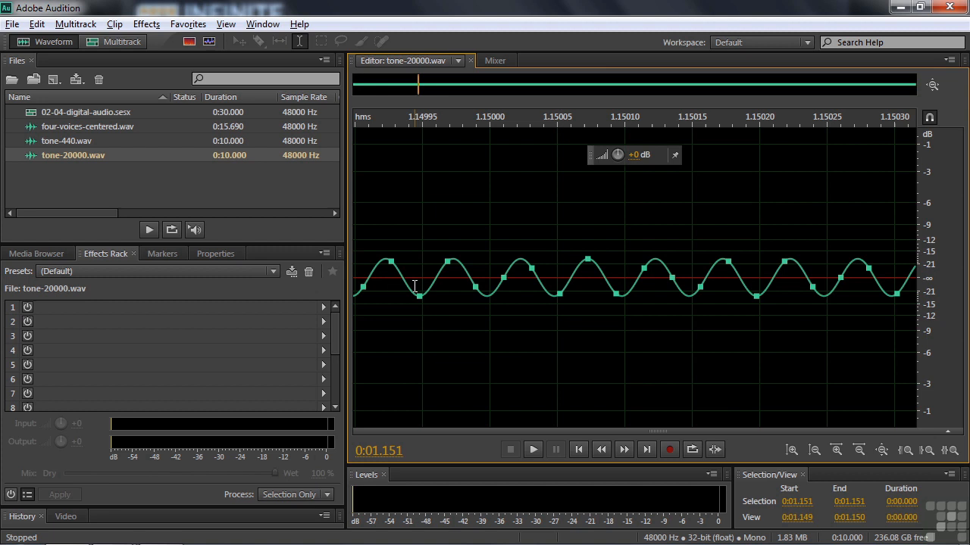
pyautogui.moveTo(328, 188)
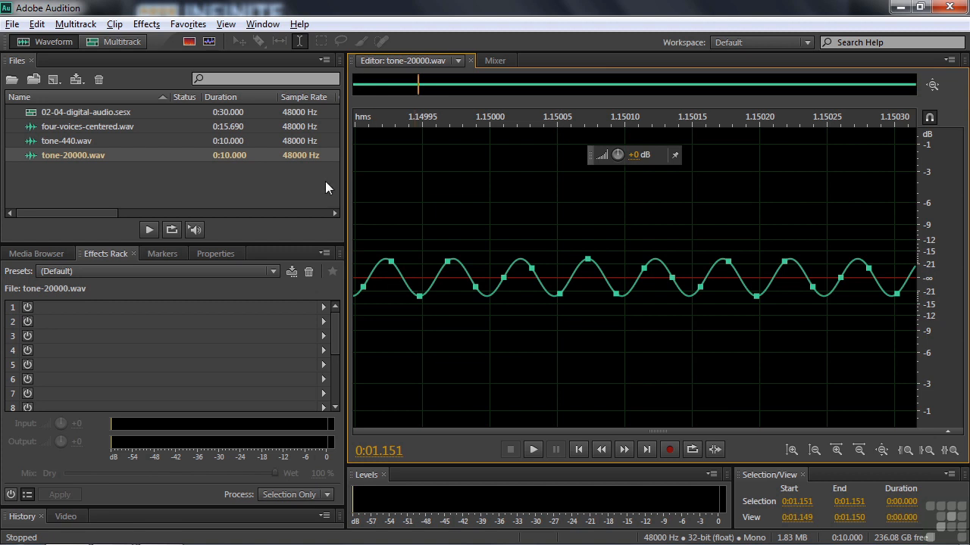
pyautogui.moveTo(292, 162)
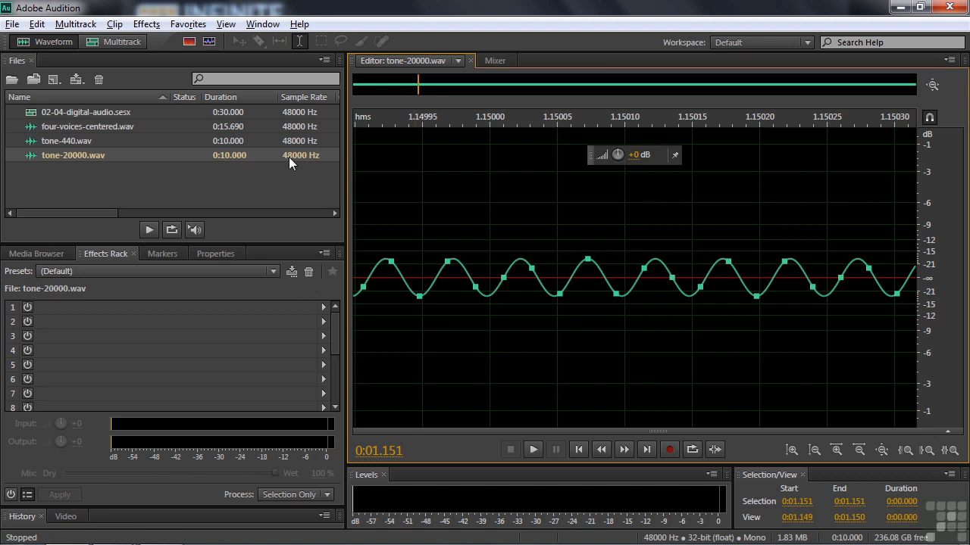
pyautogui.moveTo(382, 207)
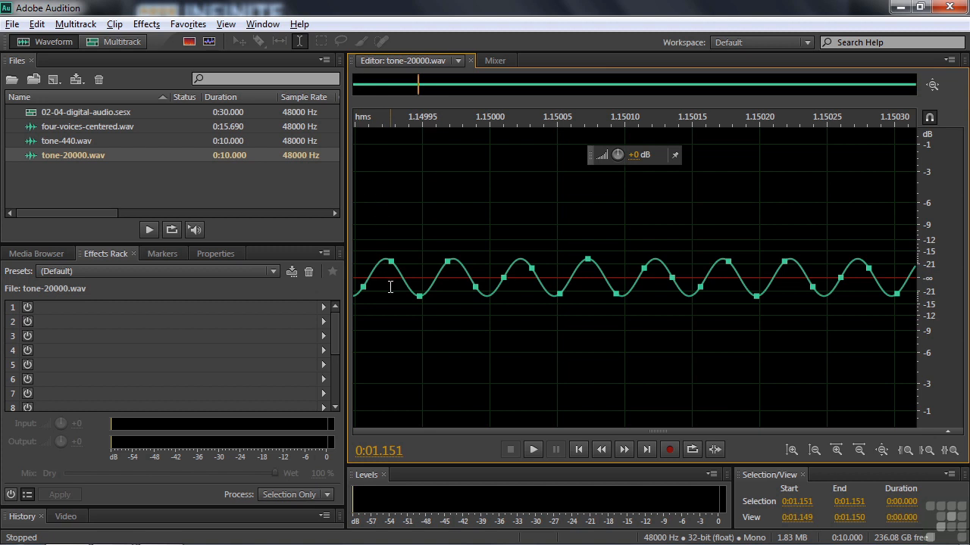
pyautogui.moveTo(418, 293)
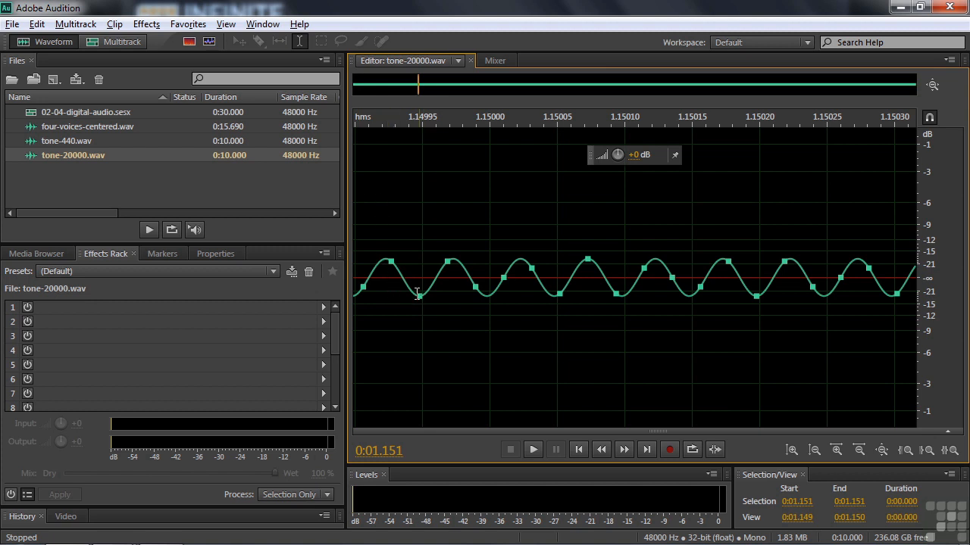
pyautogui.moveTo(385, 267)
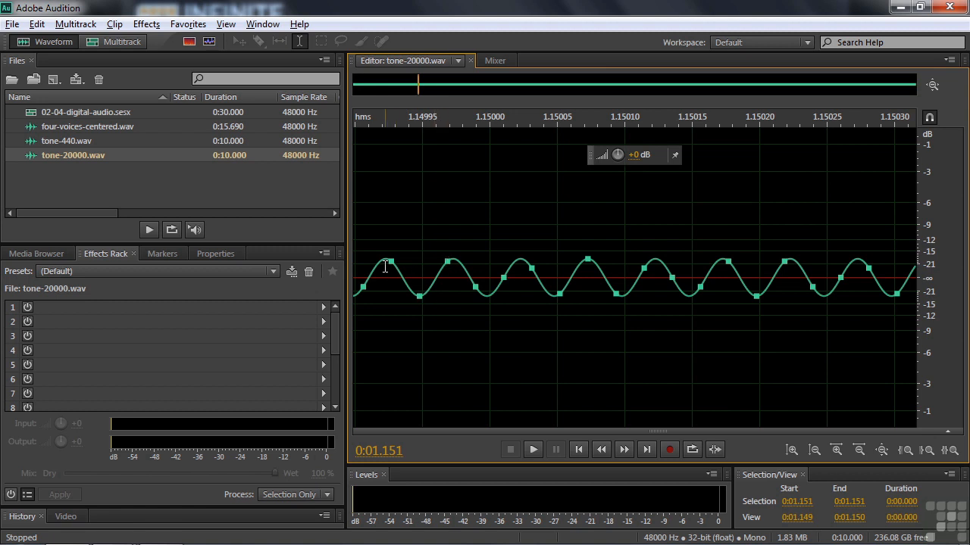
pyautogui.moveTo(456, 275)
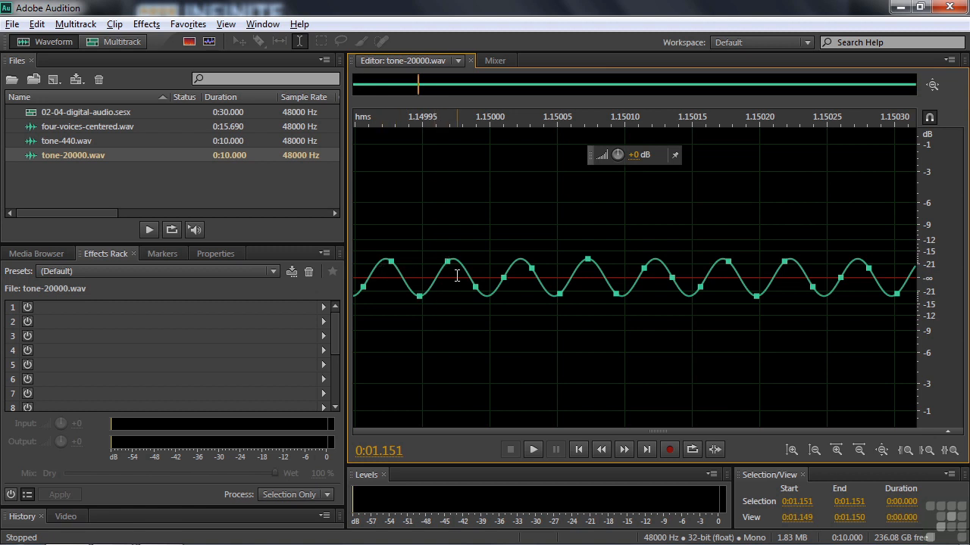
pyautogui.moveTo(434, 276)
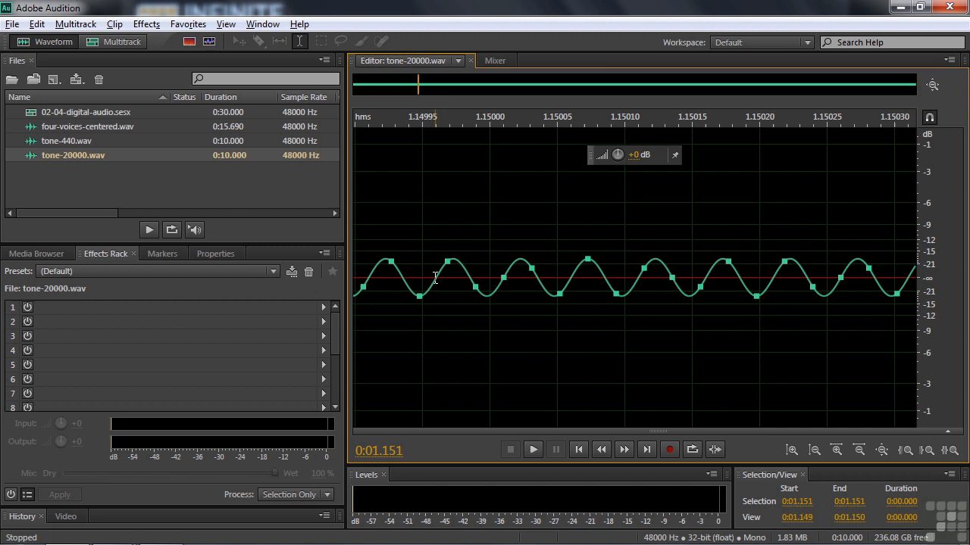
pyautogui.moveTo(387, 277)
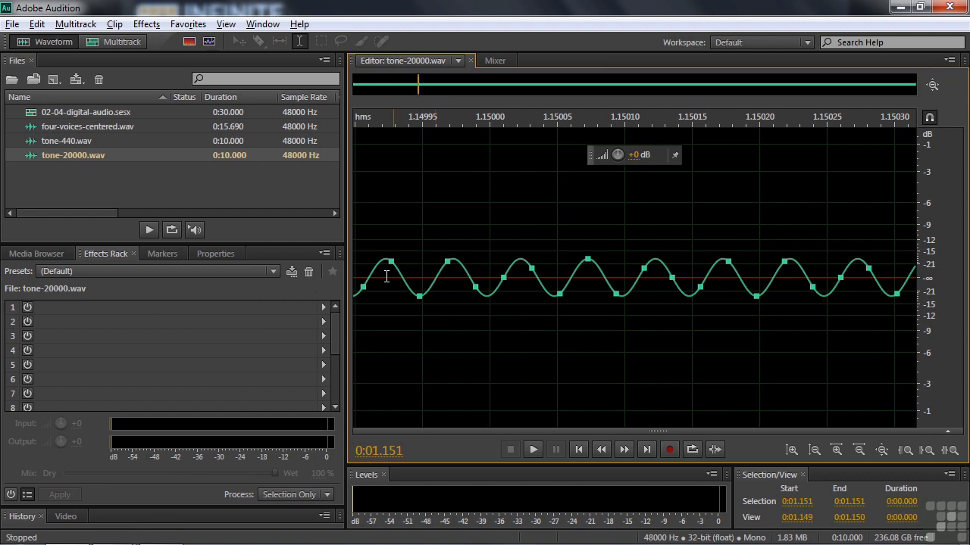
pyautogui.moveTo(519, 272)
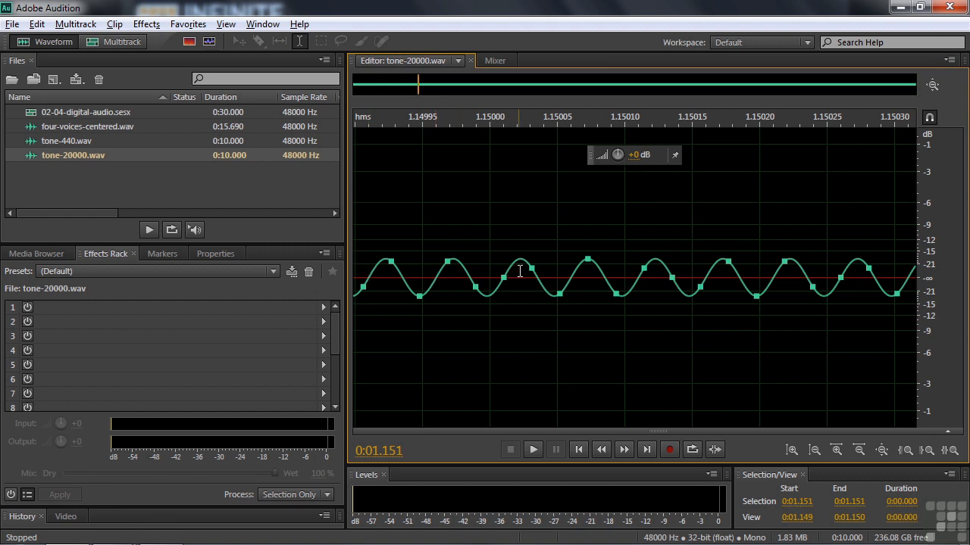
pyautogui.moveTo(420, 263)
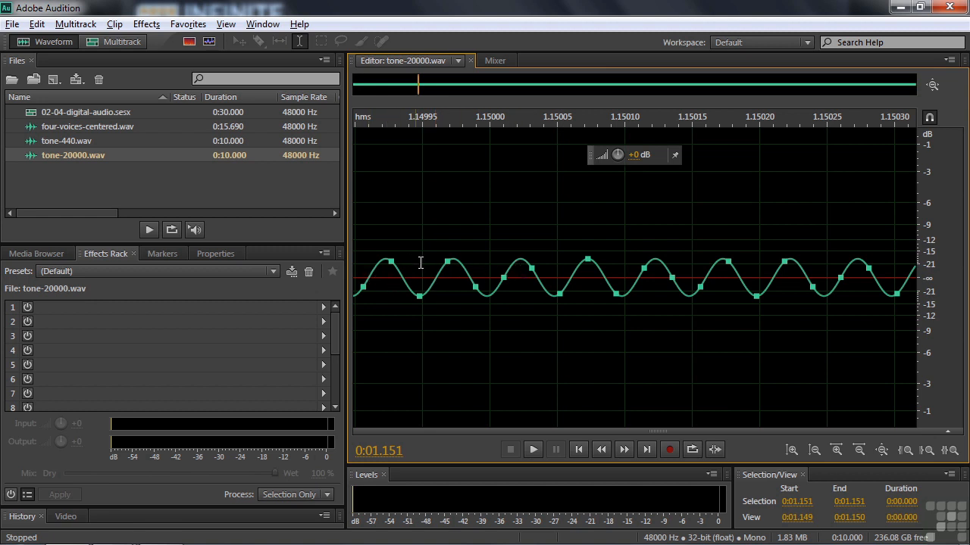
pyautogui.moveTo(576, 276)
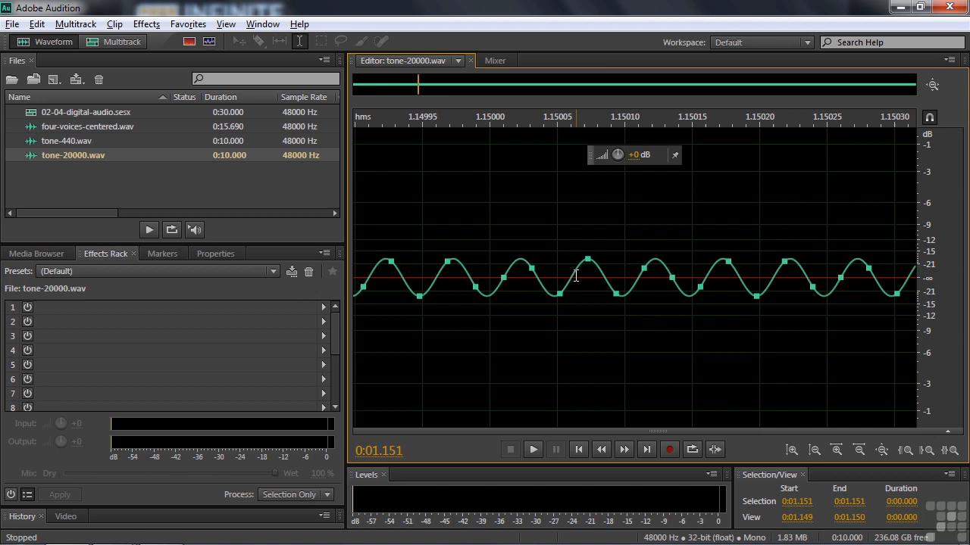
pyautogui.moveTo(504, 276)
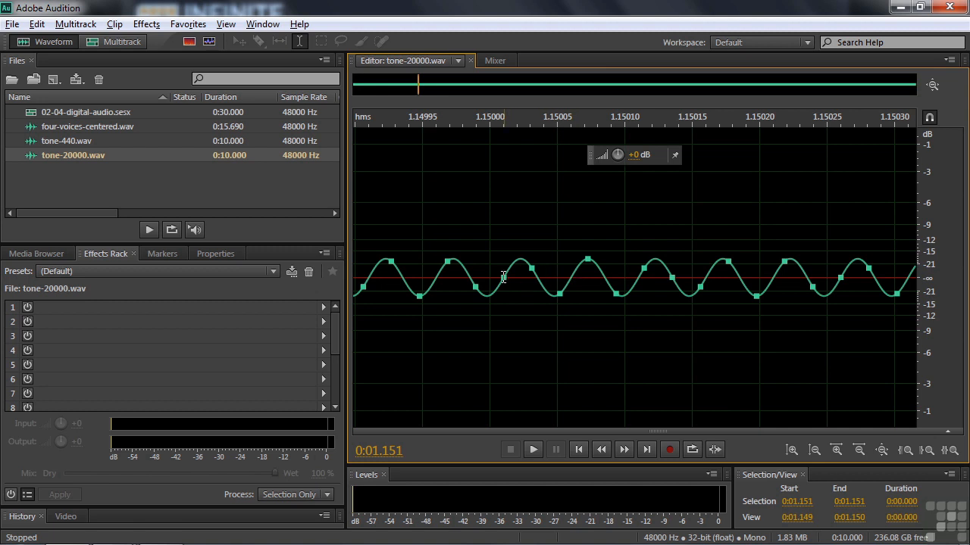
pyautogui.moveTo(491, 283)
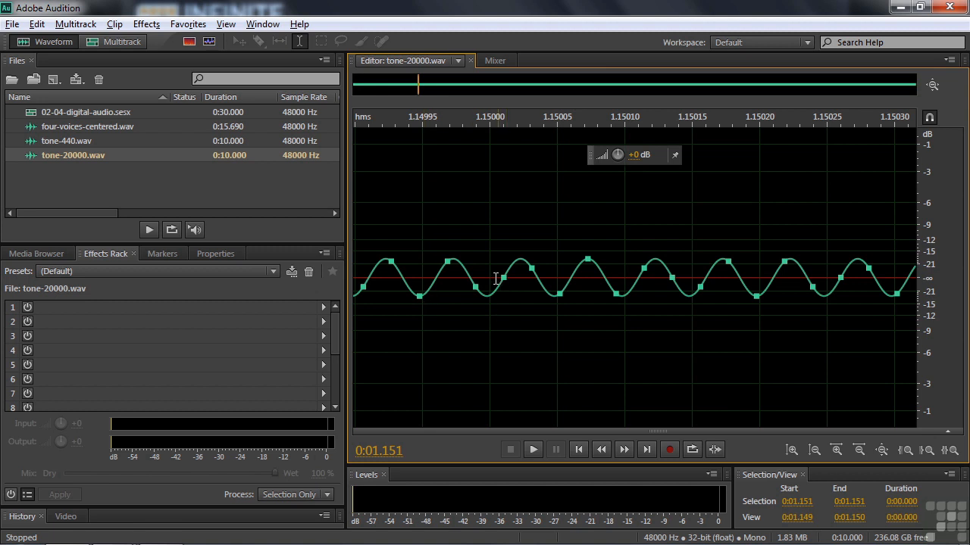
pyautogui.moveTo(551, 275)
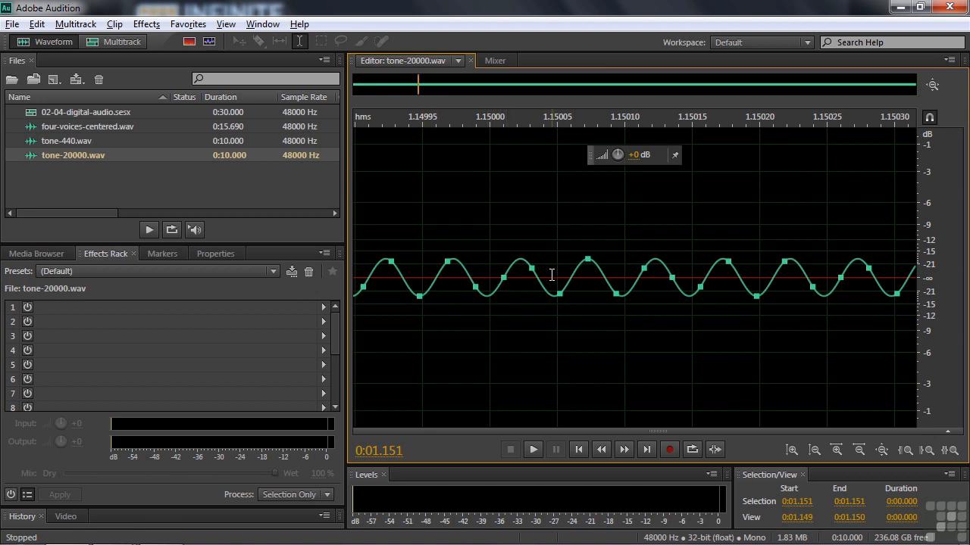
pyautogui.moveTo(544, 280)
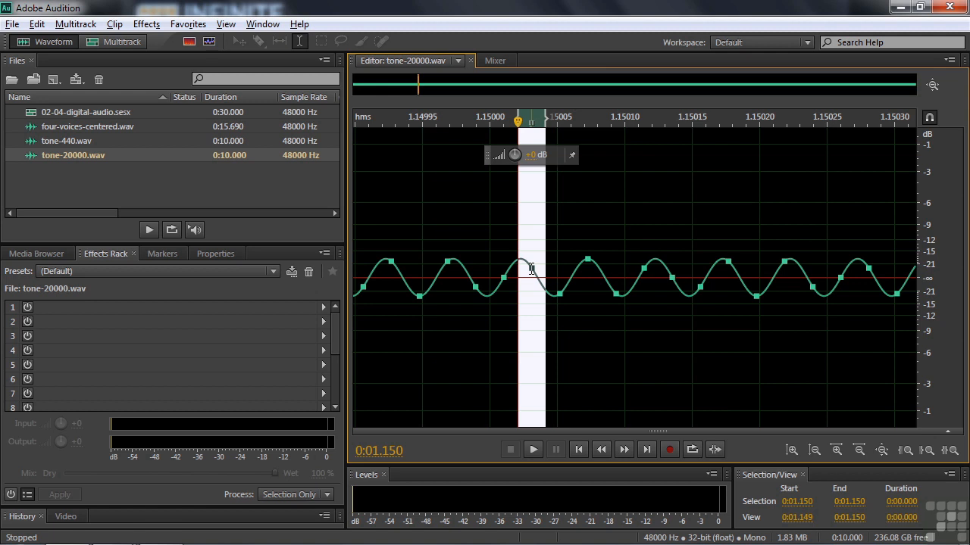
pyautogui.moveTo(96, 218)
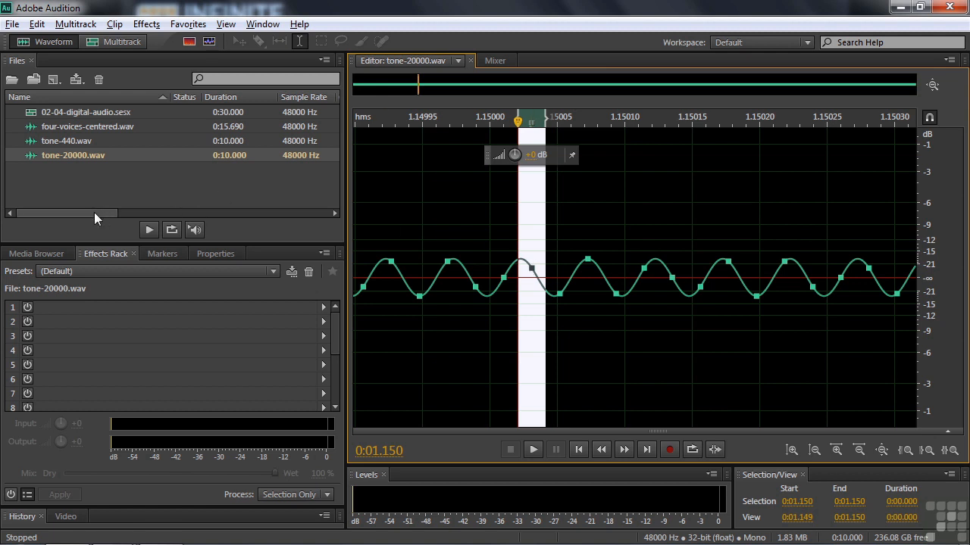